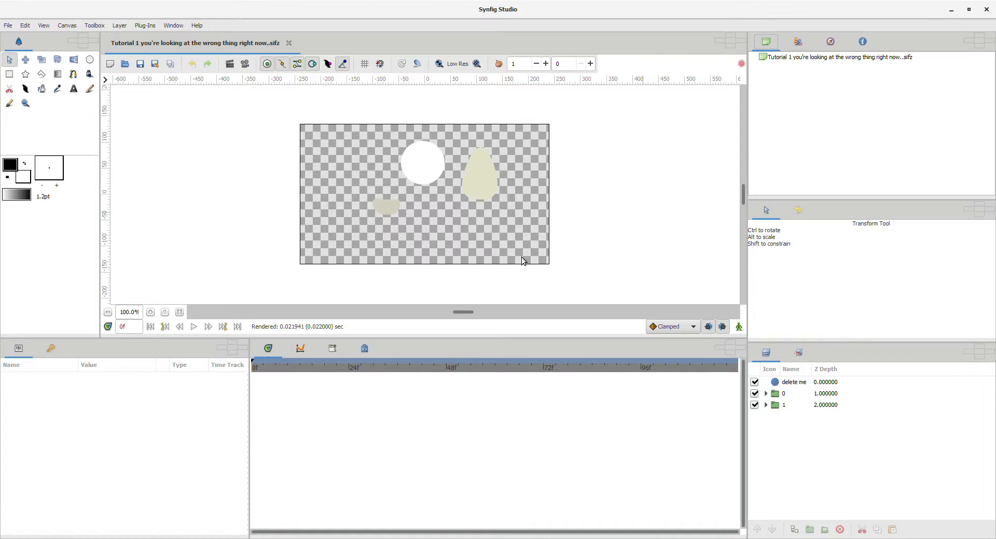
{"action": "mouse_move", "coordinate": [504, 239]}
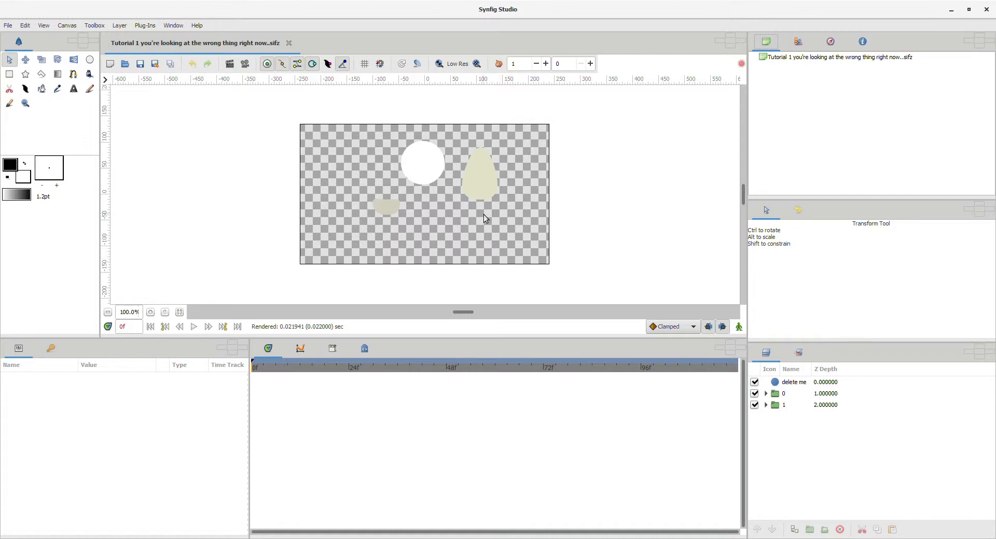
{"action": "mouse_move", "coordinate": [488, 212]}
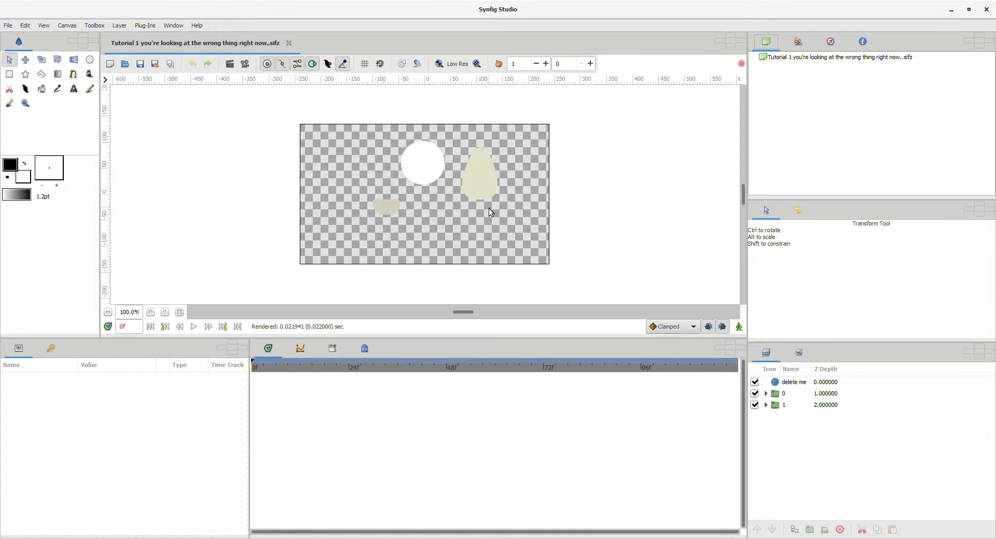
{"action": "mouse_move", "coordinate": [462, 228]}
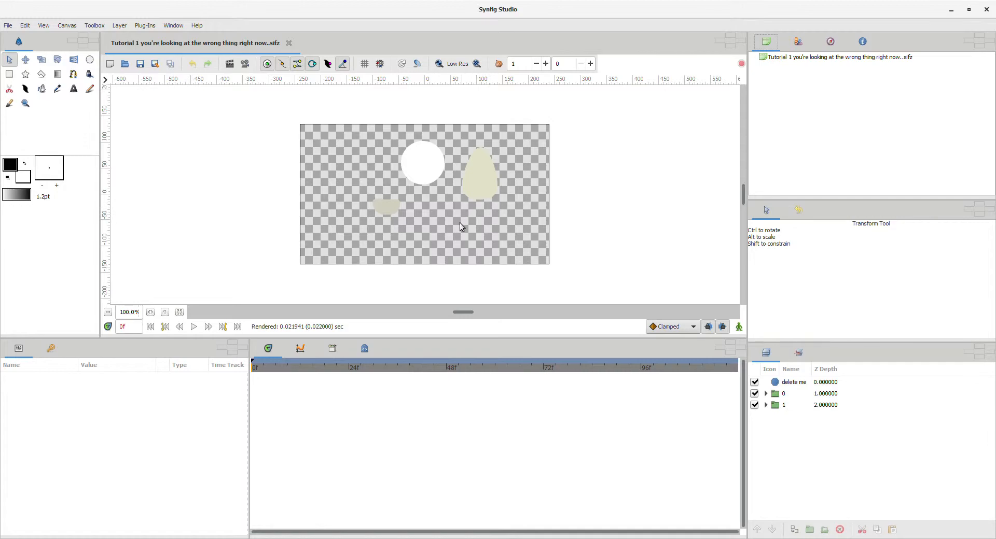
{"action": "mouse_move", "coordinate": [446, 223]}
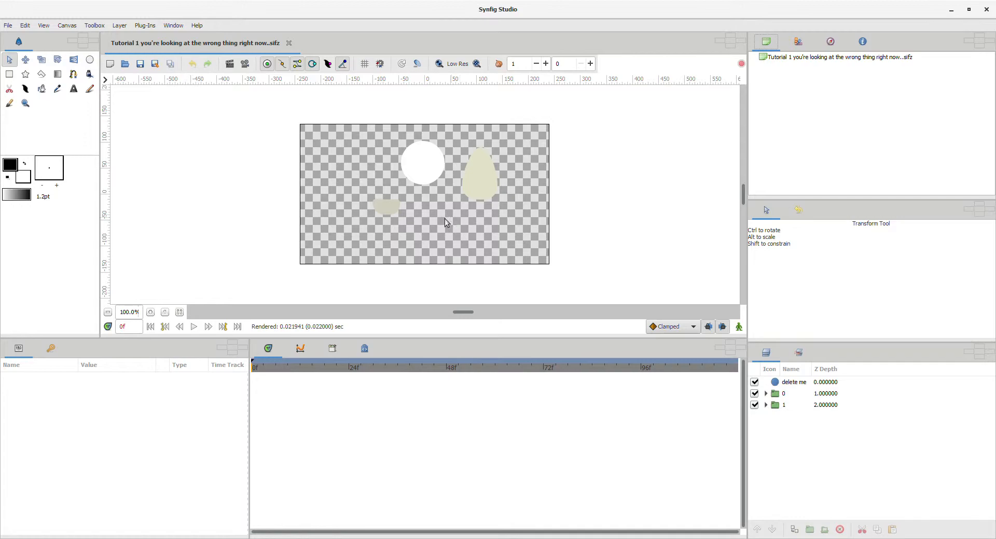
{"action": "mouse_move", "coordinate": [510, 244]}
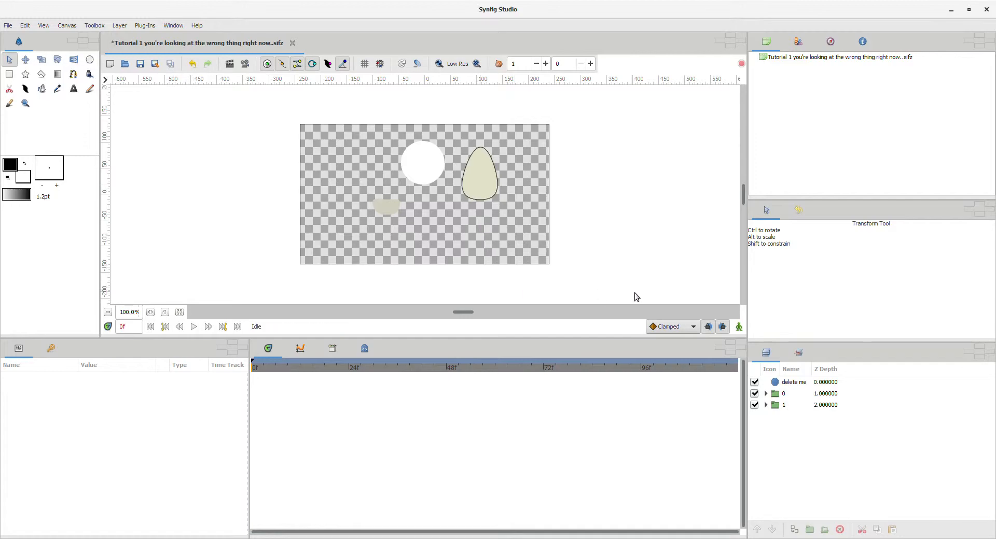
- Expand groups 0 and 1, then move the 'delete me' circle left and enlarge it to about 89px radius
{"action": "left_click", "coordinate": [479, 176]}
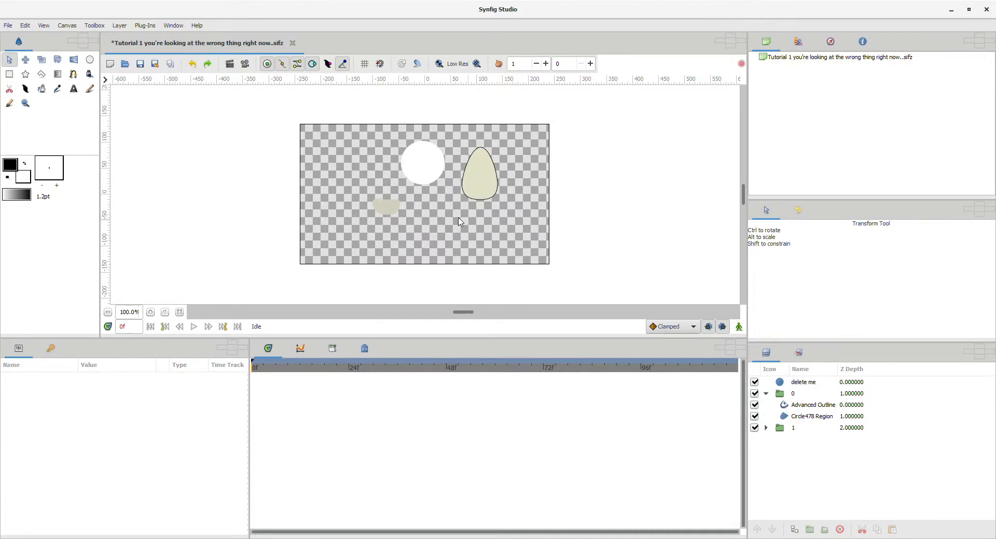
{"action": "left_click", "coordinate": [384, 206]}
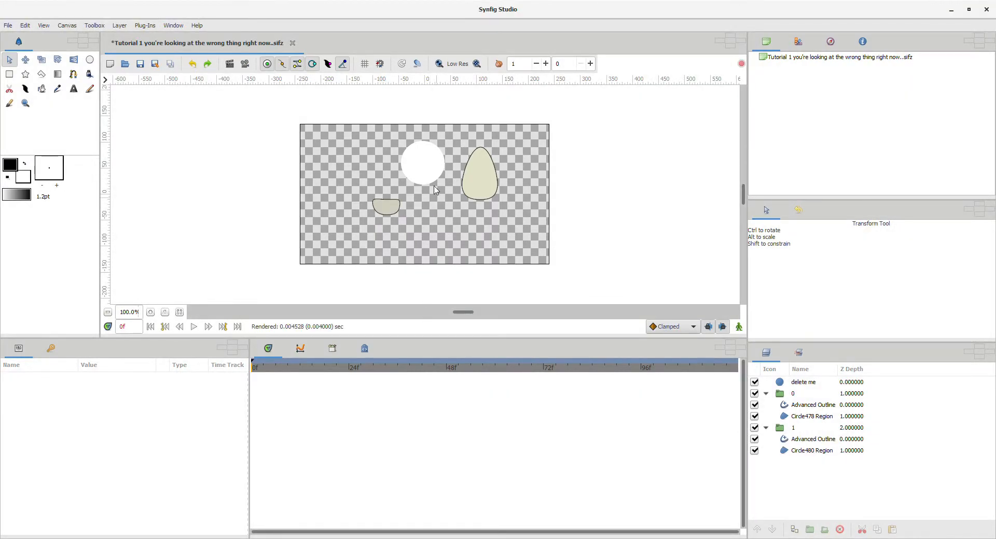
{"action": "left_click", "coordinate": [802, 381]}
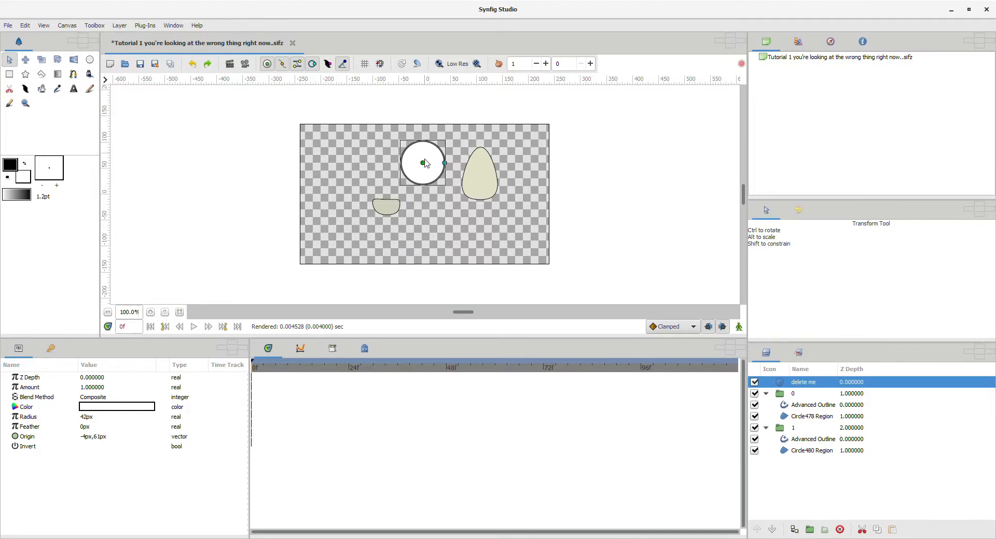
{"action": "left_click_drag", "start_coordinate": [424, 163], "coordinate": [394, 168]}
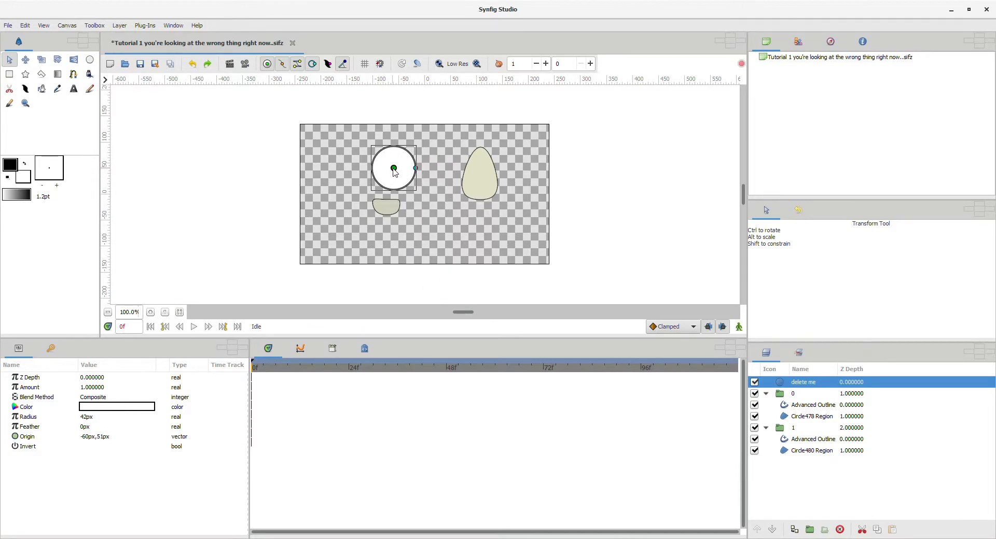
{"action": "left_click", "coordinate": [811, 416]}
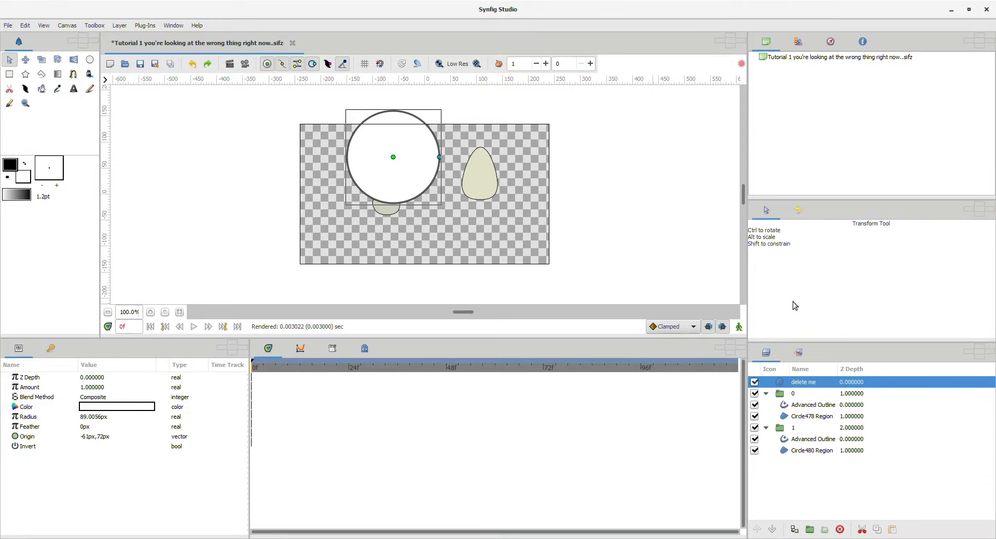
- Remove the 'delete me' circle layer and give the bowl region a plain Outline instead of its Advanced Outline
{"action": "left_click", "coordinate": [839, 529]}
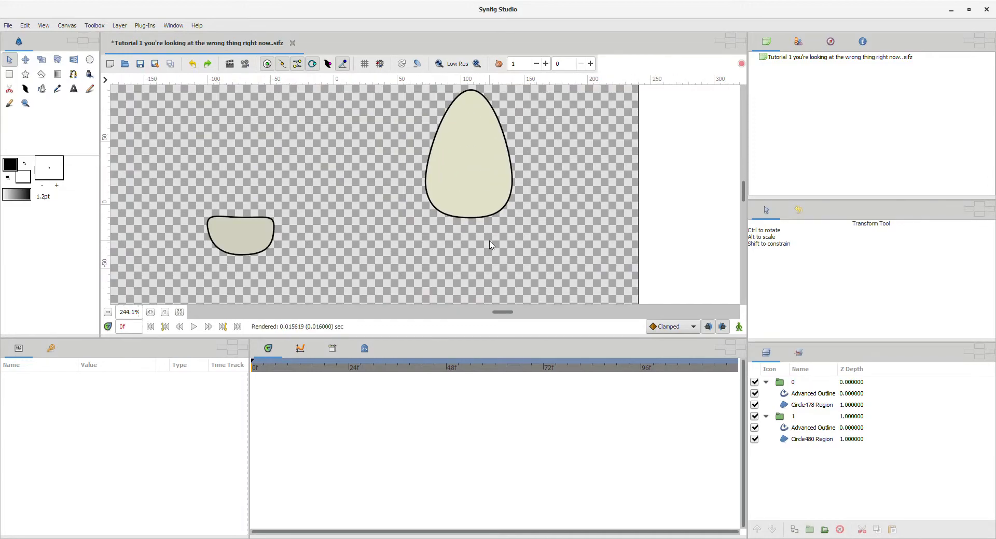
{"action": "left_click", "coordinate": [811, 404]}
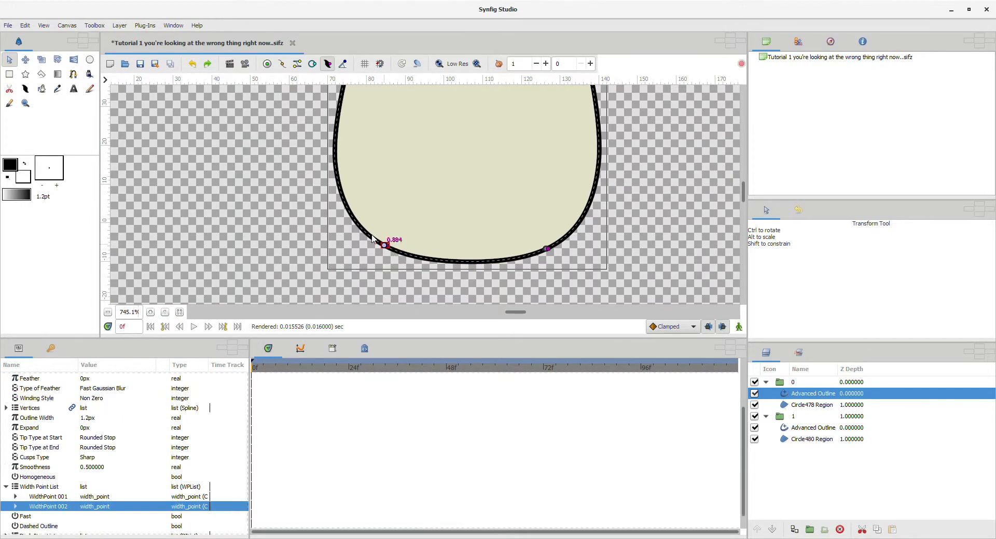
{"action": "left_click_drag", "start_coordinate": [386, 246], "coordinate": [363, 231]}
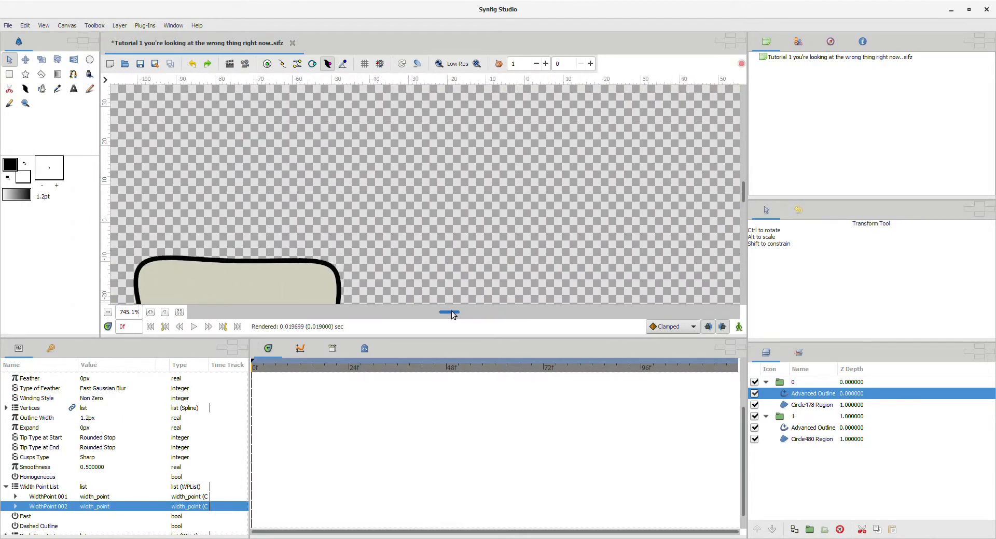
{"action": "left_click", "coordinate": [811, 439]}
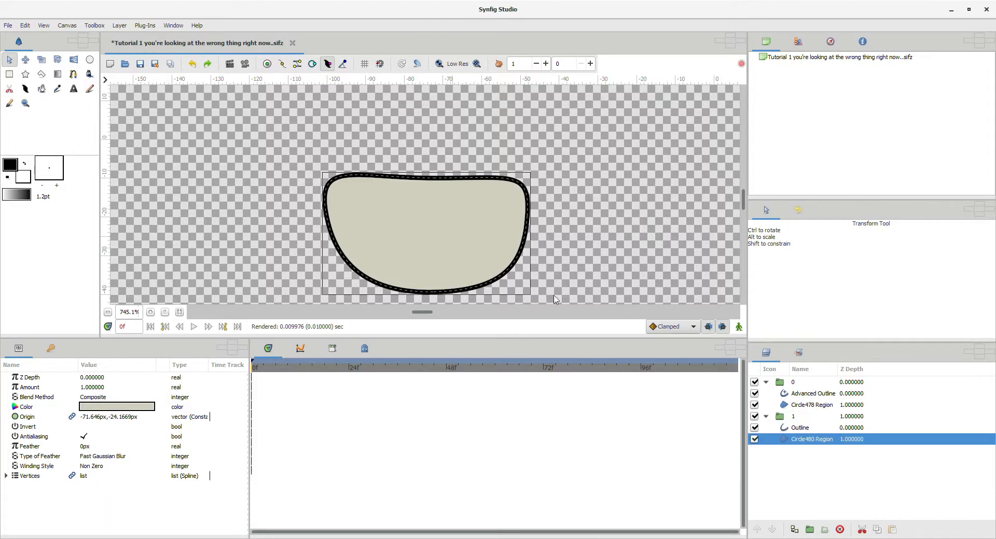
{"action": "mouse_move", "coordinate": [425, 186]}
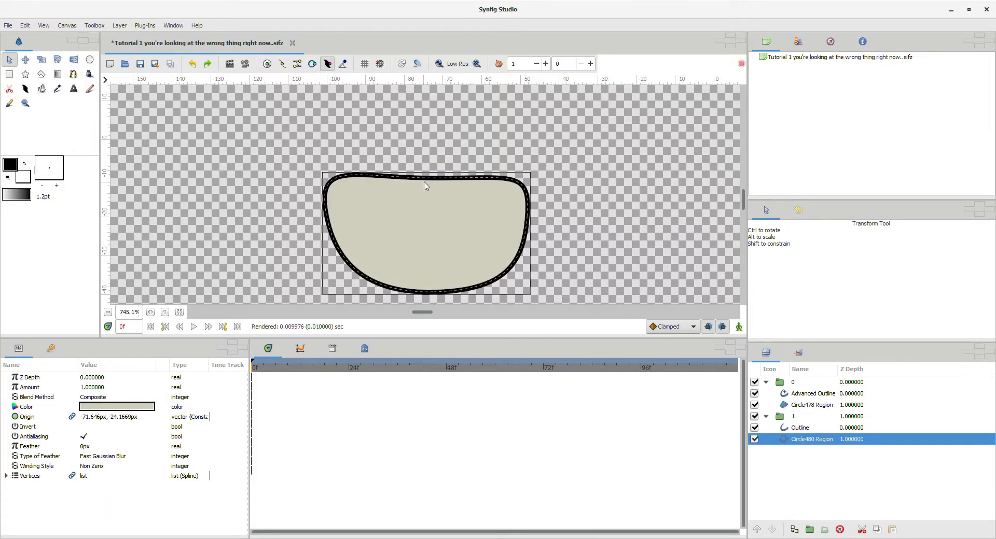
{"action": "left_click", "coordinate": [800, 428]}
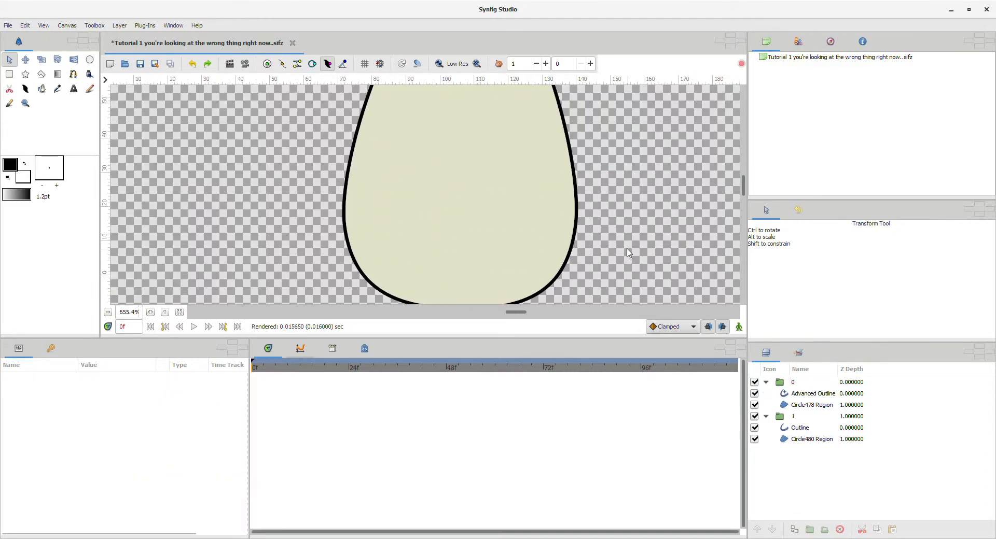
- Insert a width point on the egg's Advanced Outline and drag its handle to taper the stroke near the bottom
{"action": "left_click", "coordinate": [812, 393]}
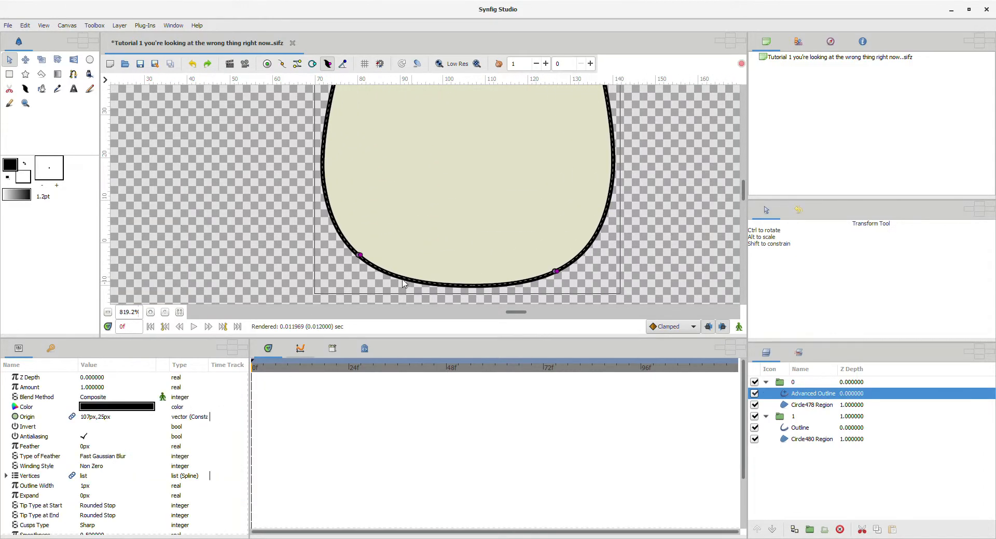
{"action": "scroll", "scroll_direction": "up", "scroll_amount": 3}
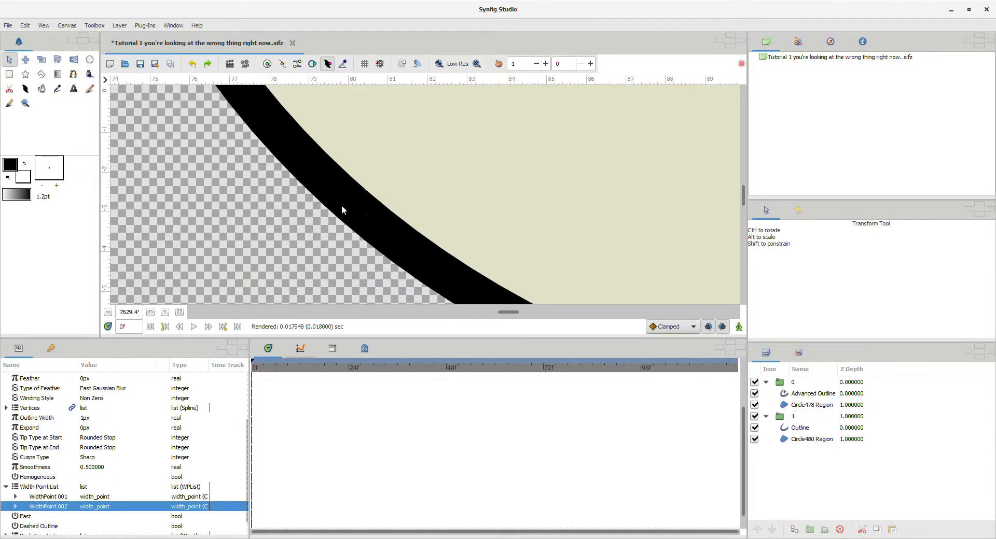
{"action": "left_click", "coordinate": [813, 393]}
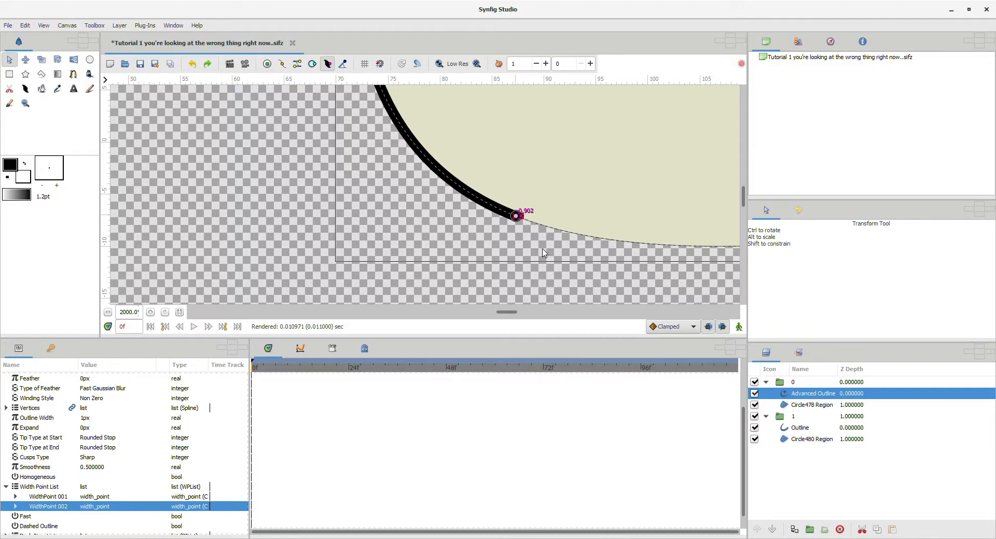
{"action": "scroll", "scroll_direction": "down", "scroll_amount": 3}
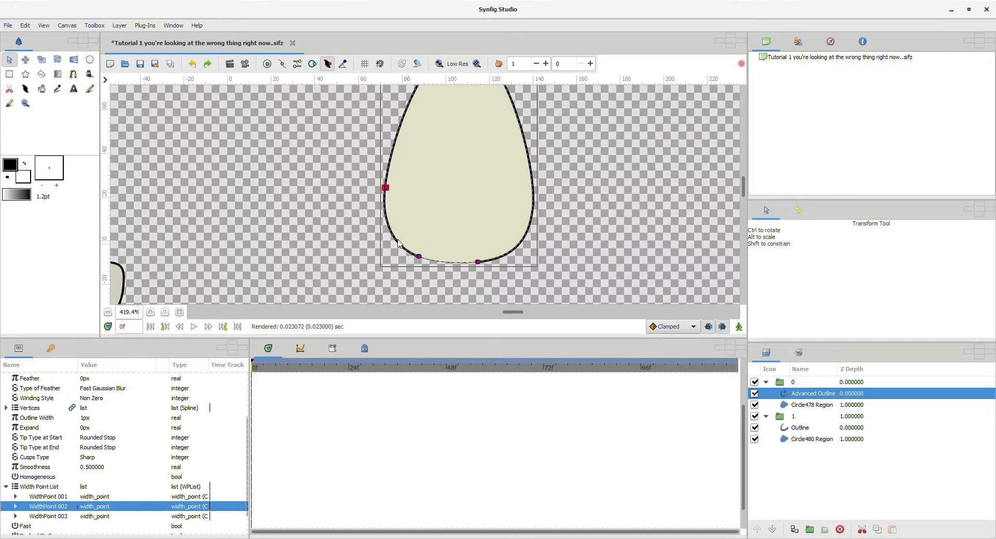
{"action": "left_click_drag", "start_coordinate": [386, 188], "coordinate": [394, 236]}
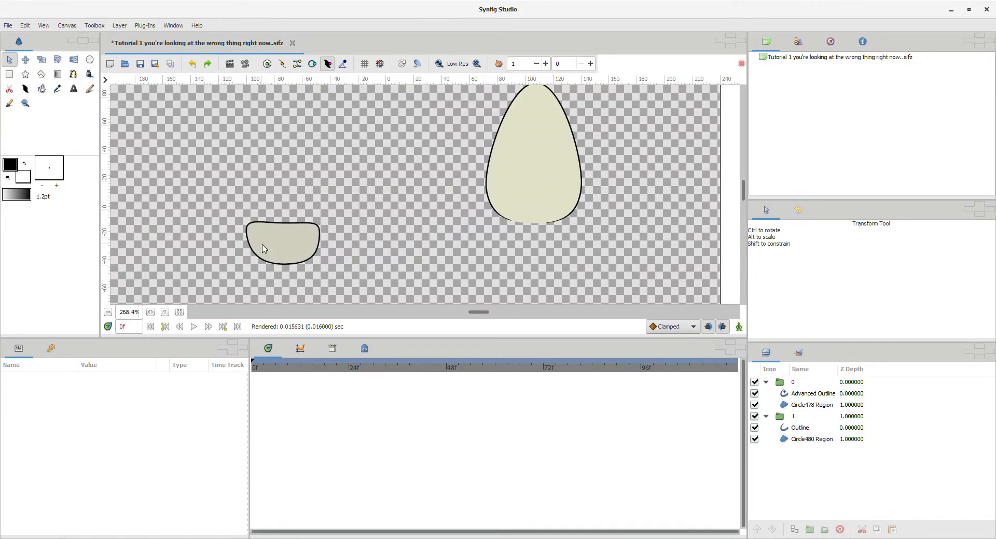
{"action": "left_click", "coordinate": [792, 416]}
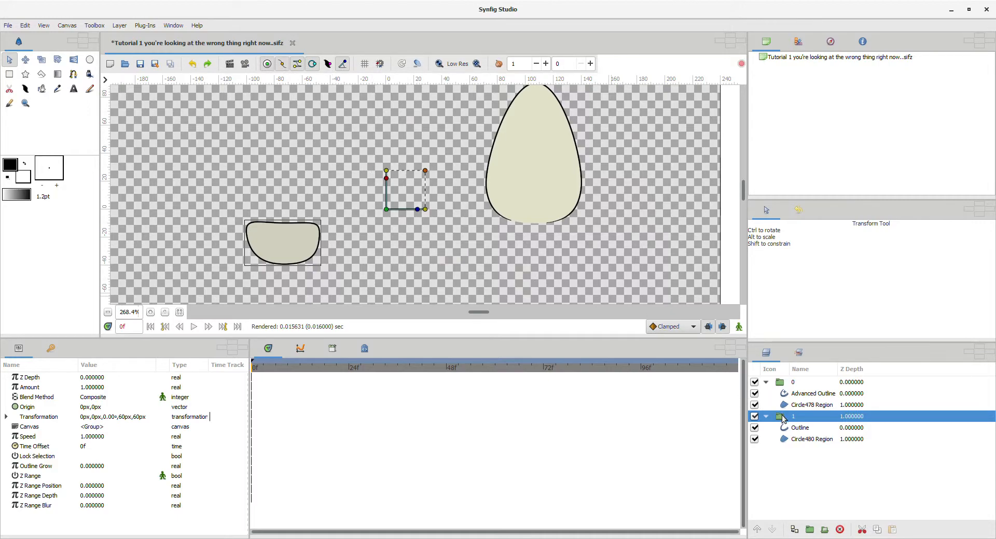
{"action": "scroll", "scroll_direction": "down", "scroll_amount": 3}
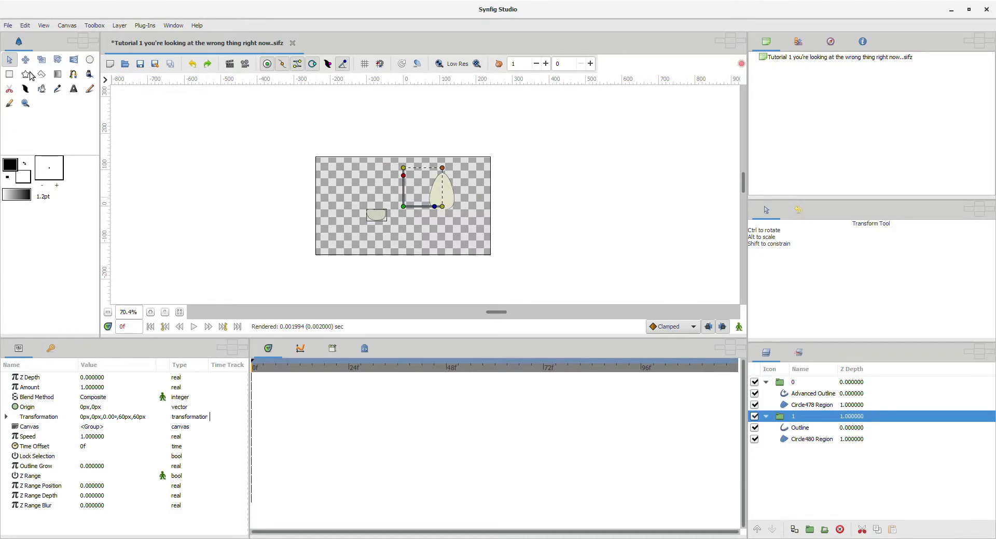
- With the Draw tool set to Advanced Outline, sketch the NewDrawing148 stroke across the upper left canvas
{"action": "left_click", "coordinate": [89, 75]}
{"action": "type", "text": "5"}
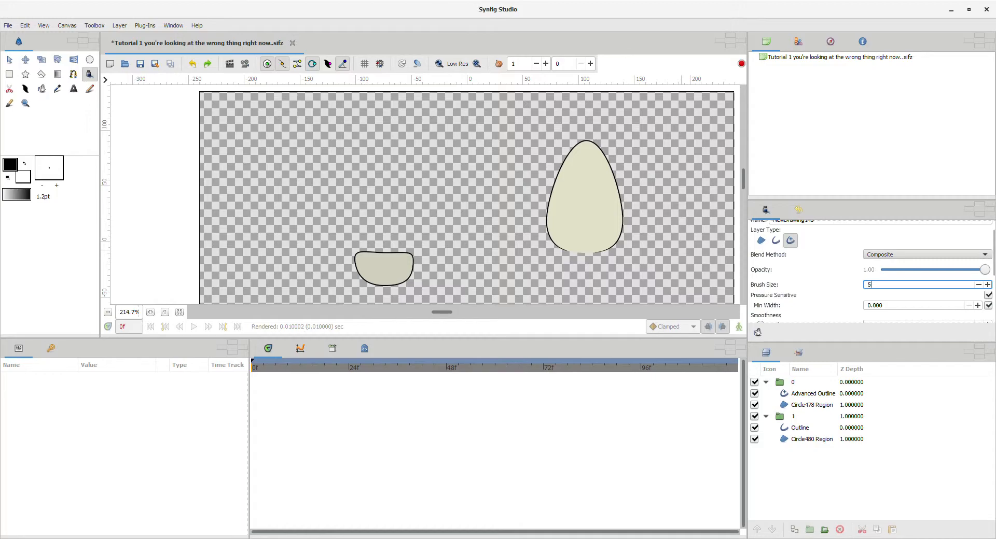
{"action": "type", "text": "px"}
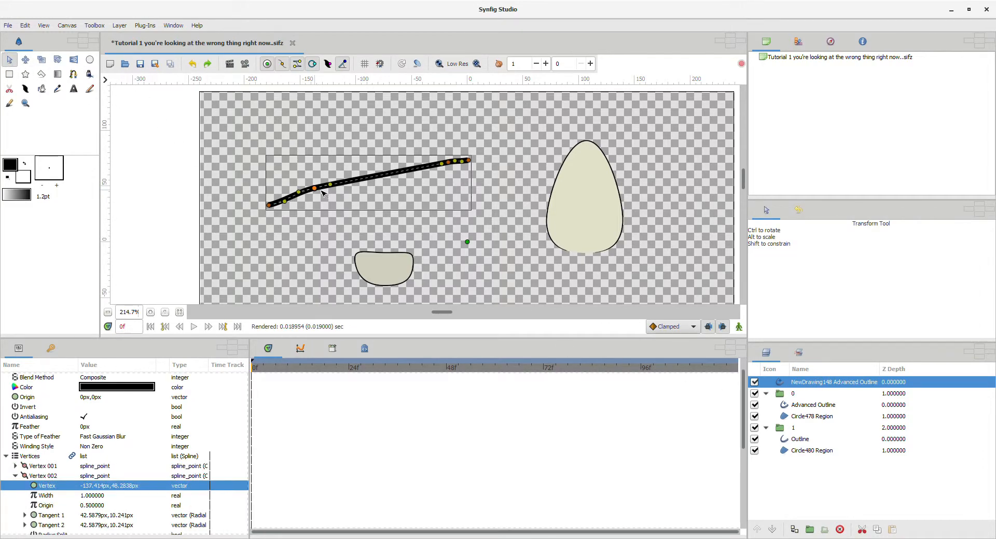
- Bend the new stroke into a wavy curve and set its Outline Width to 4px
{"action": "left_click_drag", "start_coordinate": [314, 189], "coordinate": [341, 174]}
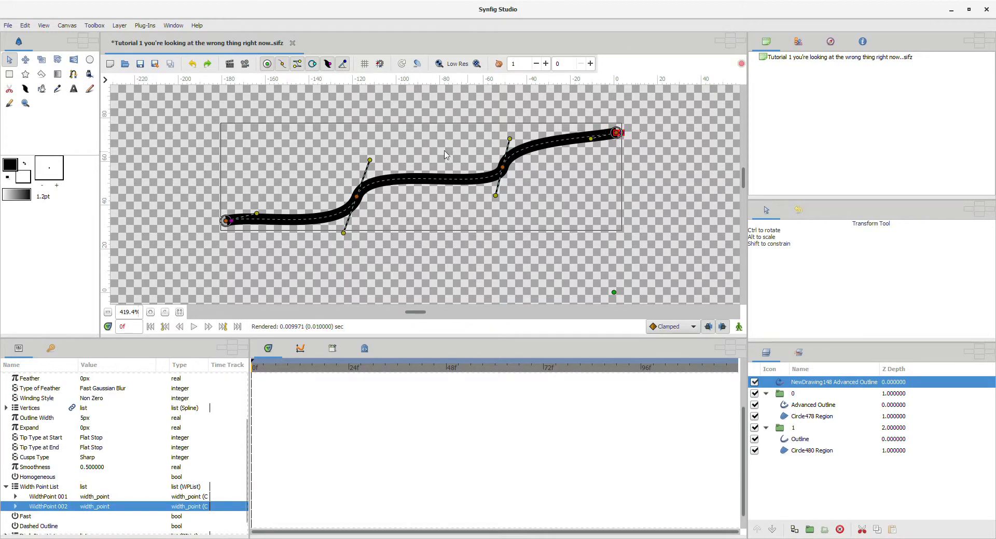
{"action": "mouse_move", "coordinate": [309, 105]}
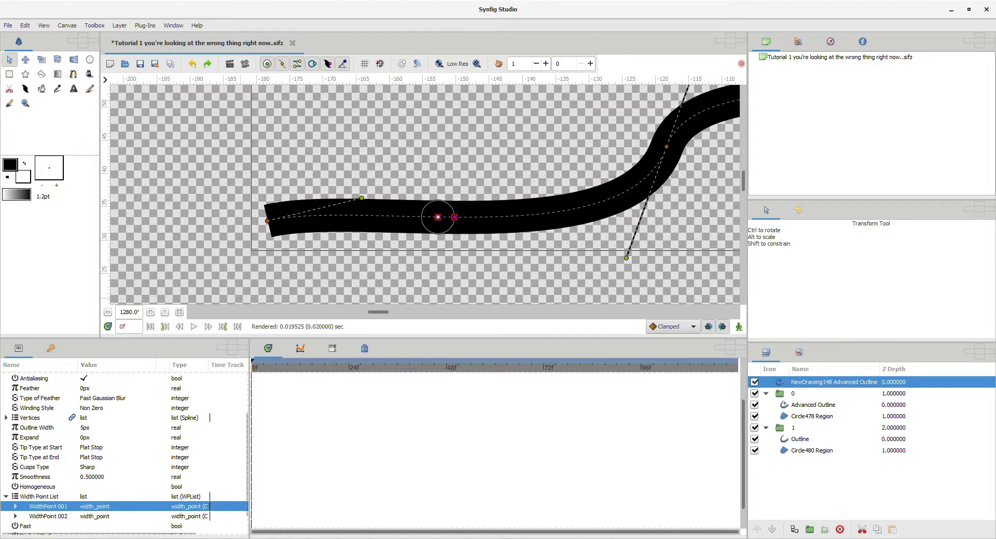
{"action": "scroll", "scroll_direction": "down", "scroll_amount": 3}
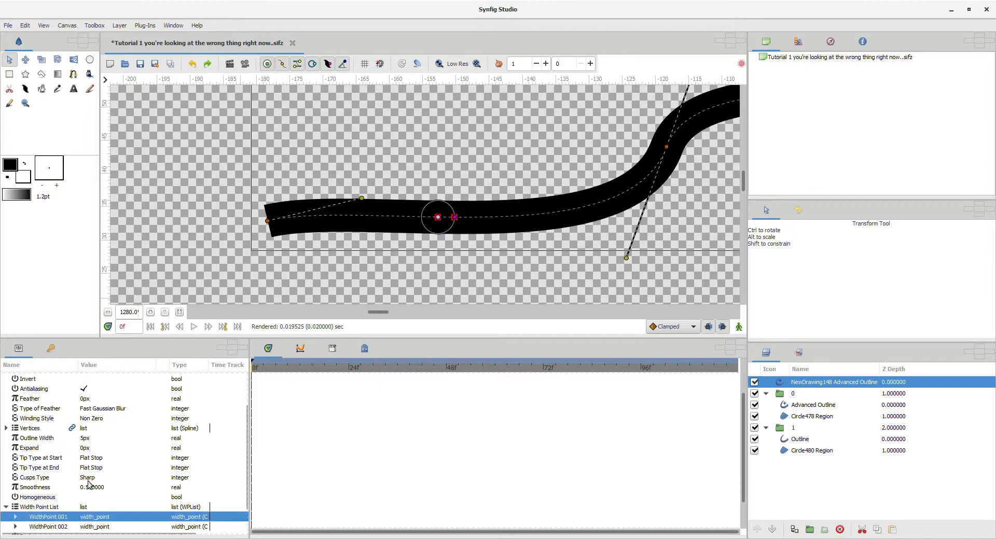
{"action": "left_click", "coordinate": [39, 439]}
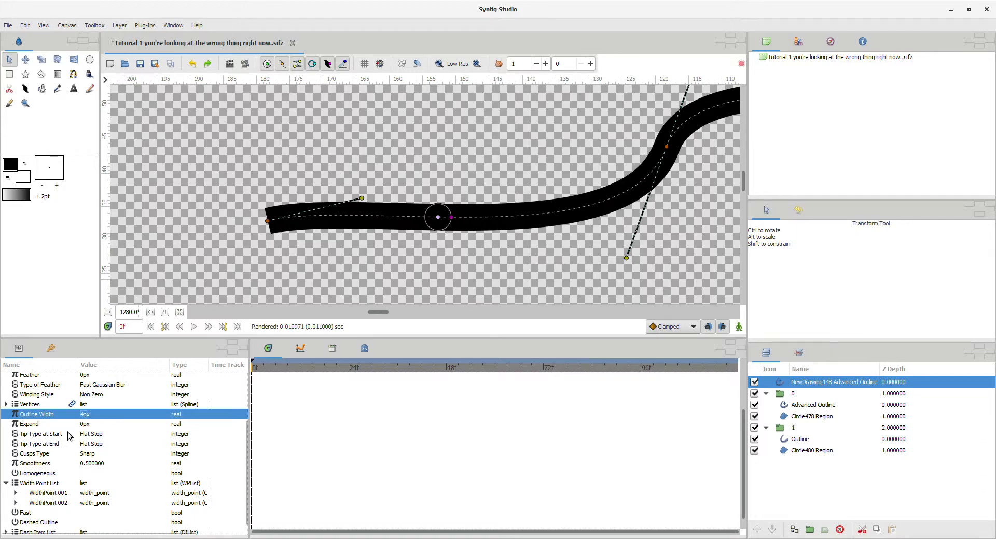
- Set Tip Type at Start and Tip Type at End to Rounded Stop
{"action": "scroll", "scroll_direction": "down", "scroll_amount": 3}
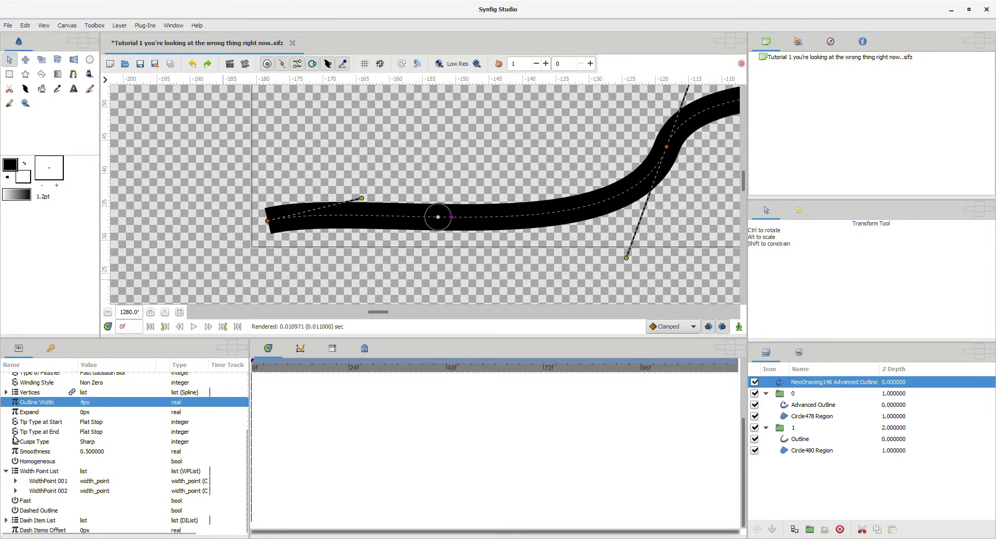
{"action": "left_click", "coordinate": [35, 442]}
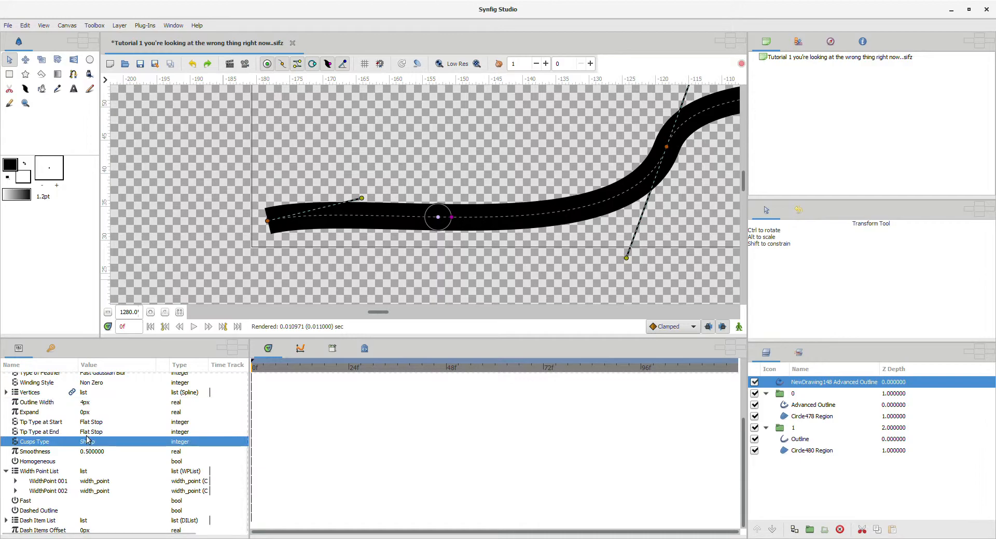
{"action": "left_click", "coordinate": [41, 422]}
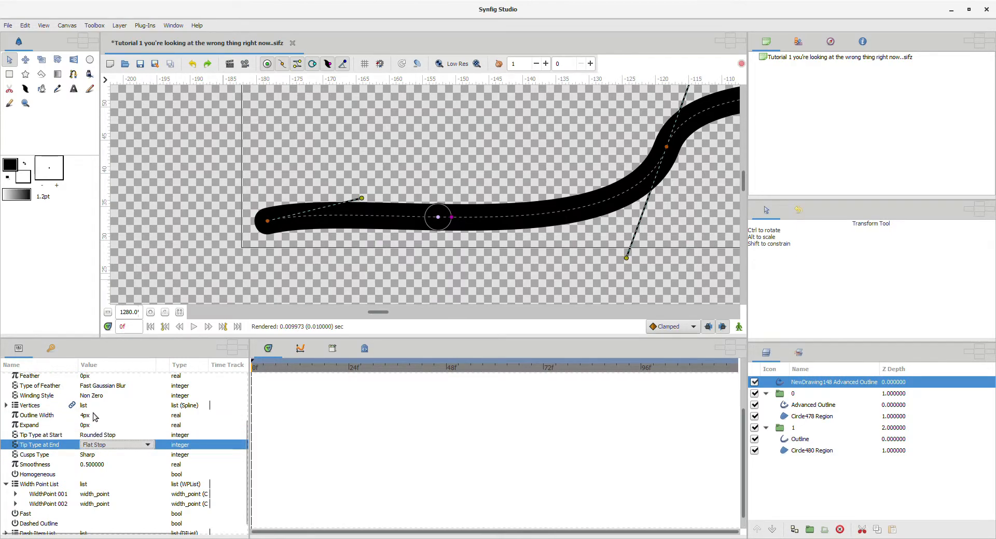
{"action": "left_click", "coordinate": [116, 445]}
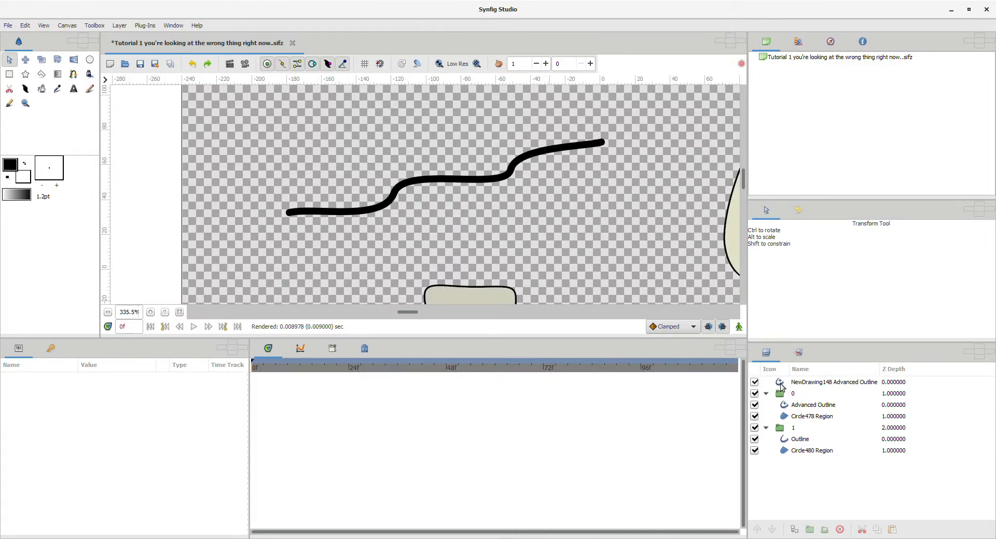
- Wrap the NewDrawing148 Advanced Outline in its own Group layer and reselect the stroke
{"action": "left_click", "coordinate": [833, 382]}
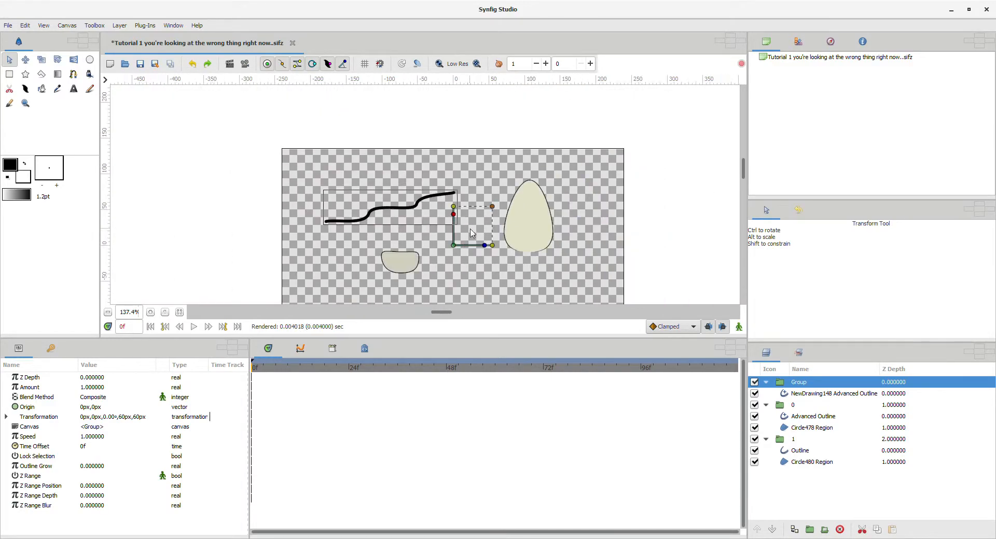
{"action": "left_click", "coordinate": [811, 427]}
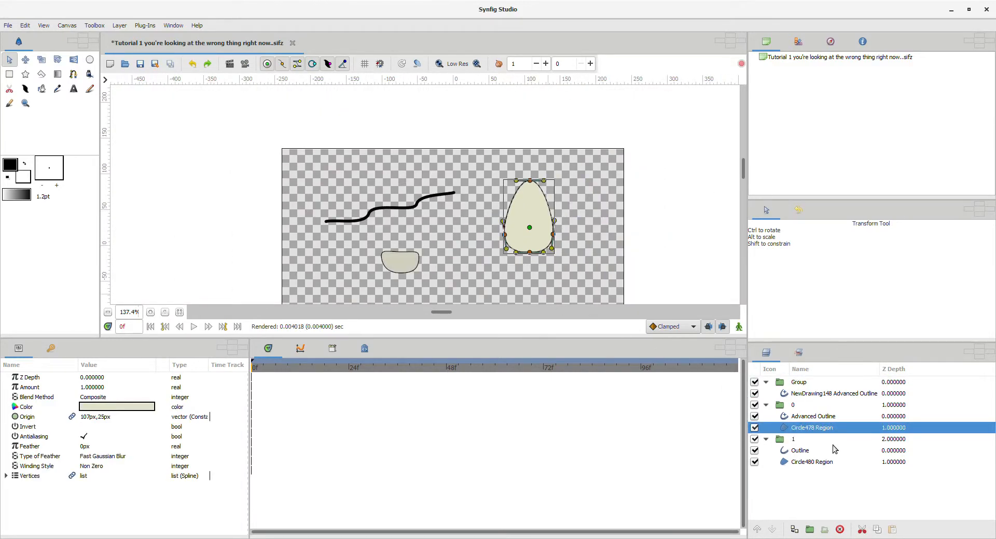
{"action": "left_click", "coordinate": [793, 405]}
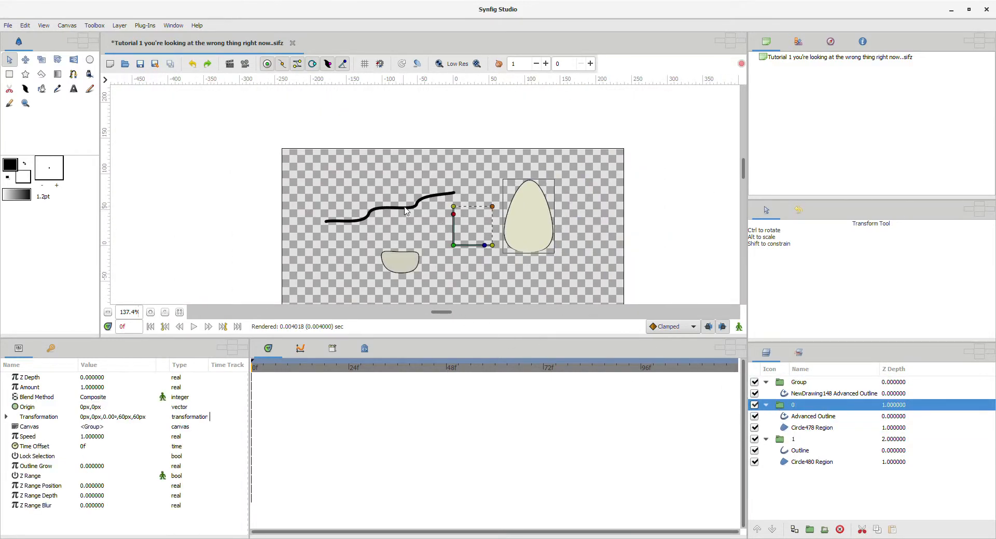
{"action": "left_click", "coordinate": [834, 393]}
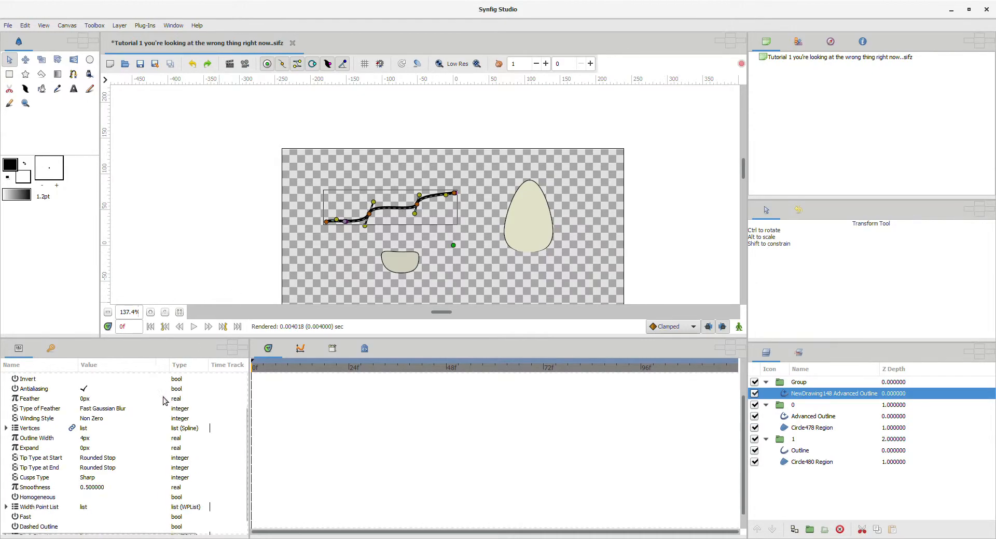
{"action": "mouse_move", "coordinate": [362, 272]}
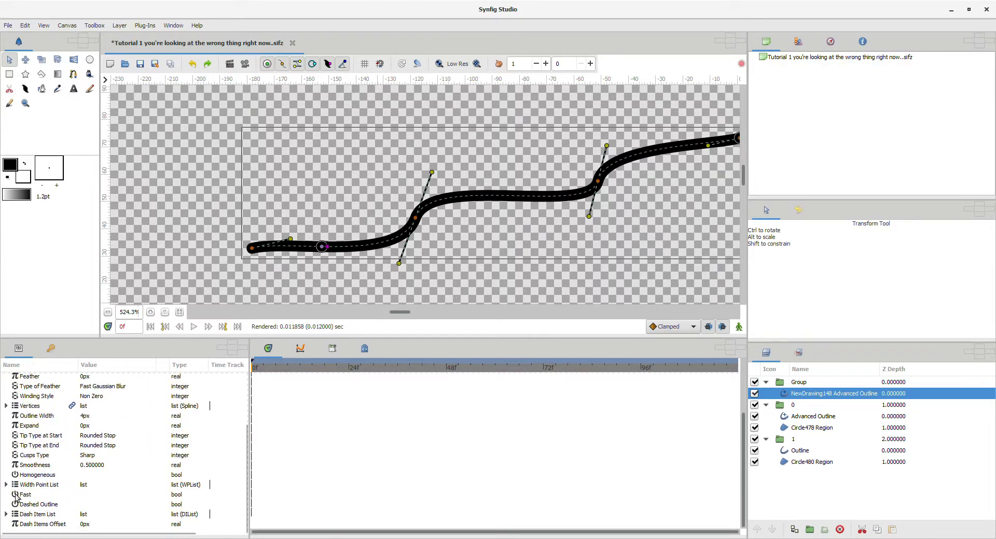
- Enable Dashed Outline on the stroke and expand its Dash Item List
{"action": "left_click", "coordinate": [39, 505]}
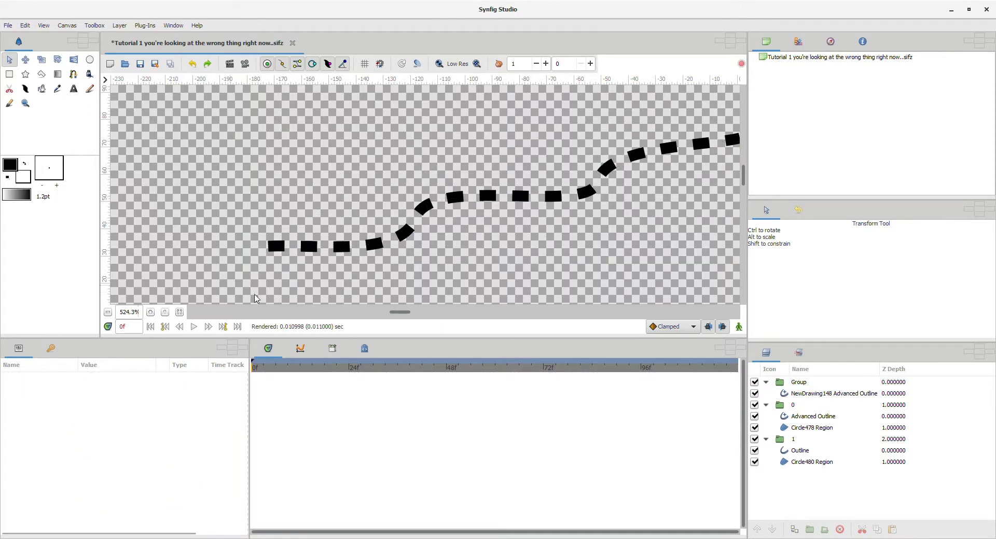
{"action": "left_click", "coordinate": [832, 393]}
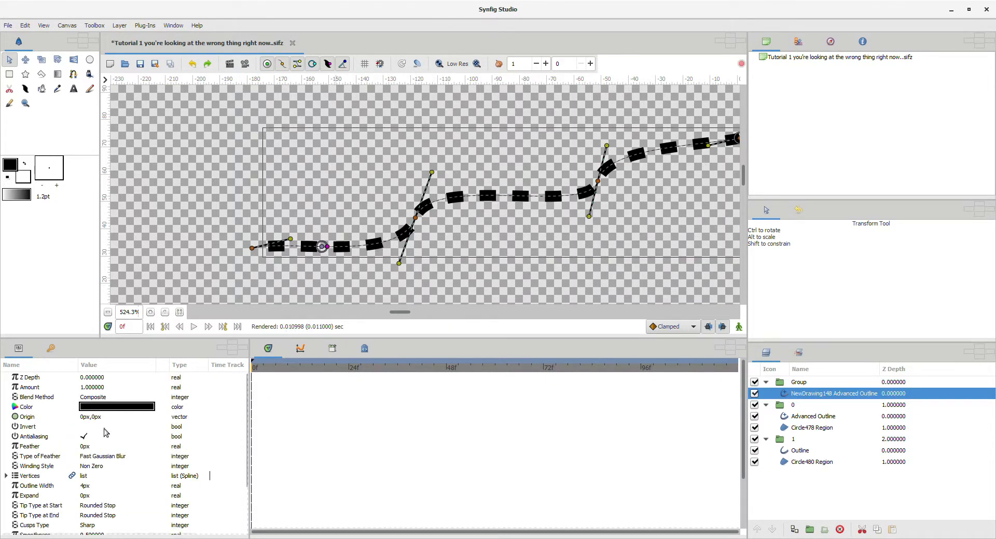
{"action": "scroll", "scroll_direction": "down", "scroll_amount": 3}
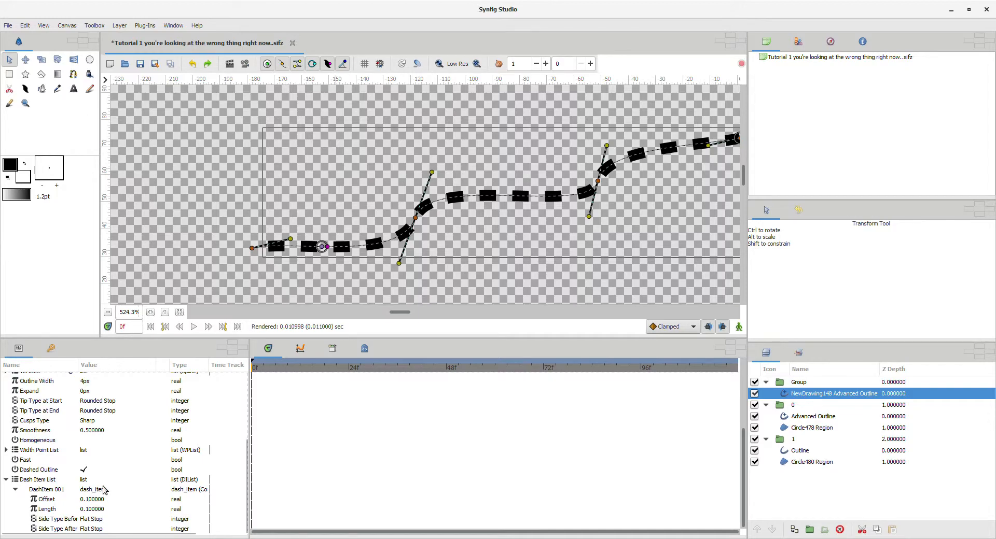
{"action": "left_click", "coordinate": [45, 499]}
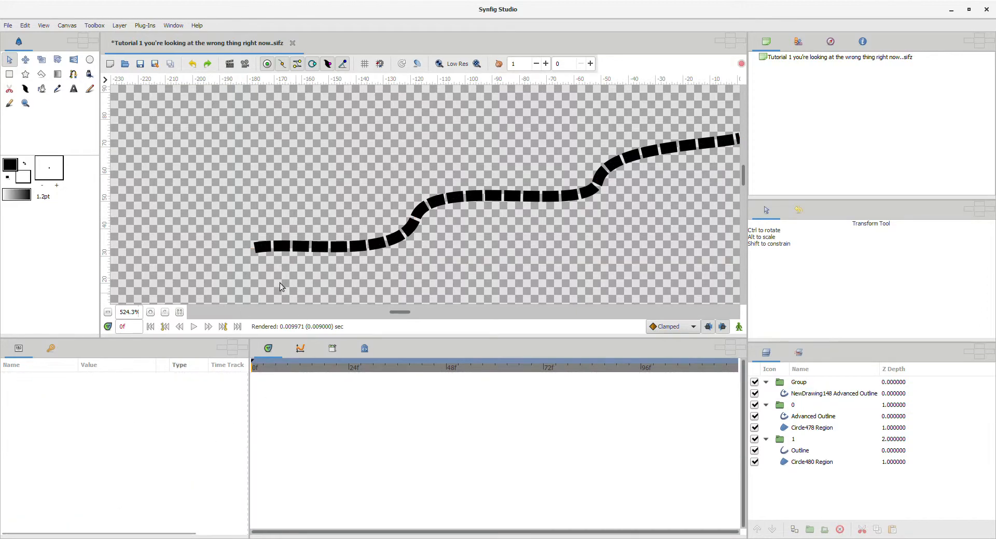
- Reduce the dash Length and Offset so the dashes are short and closely spaced
{"action": "left_click", "coordinate": [833, 393]}
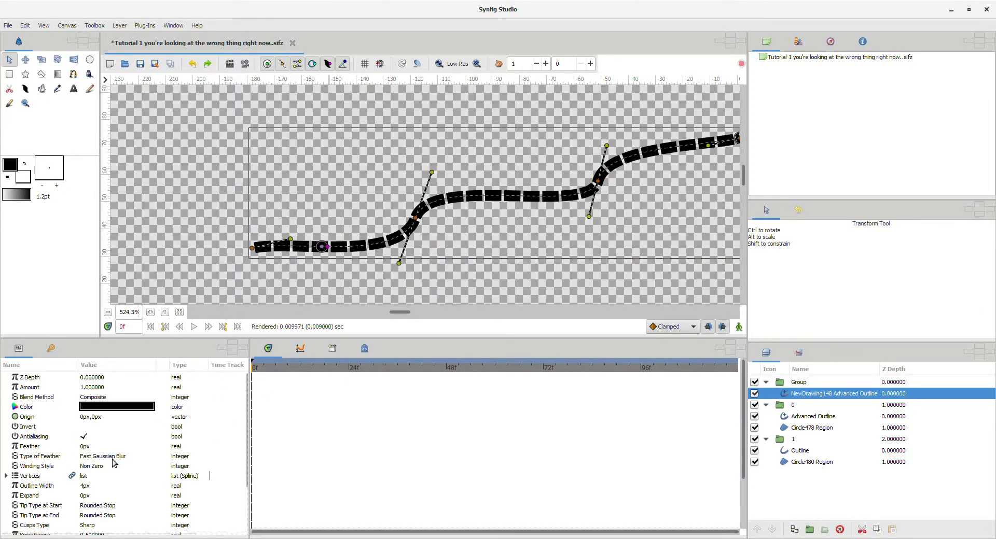
{"action": "scroll", "scroll_direction": "down", "scroll_amount": 3}
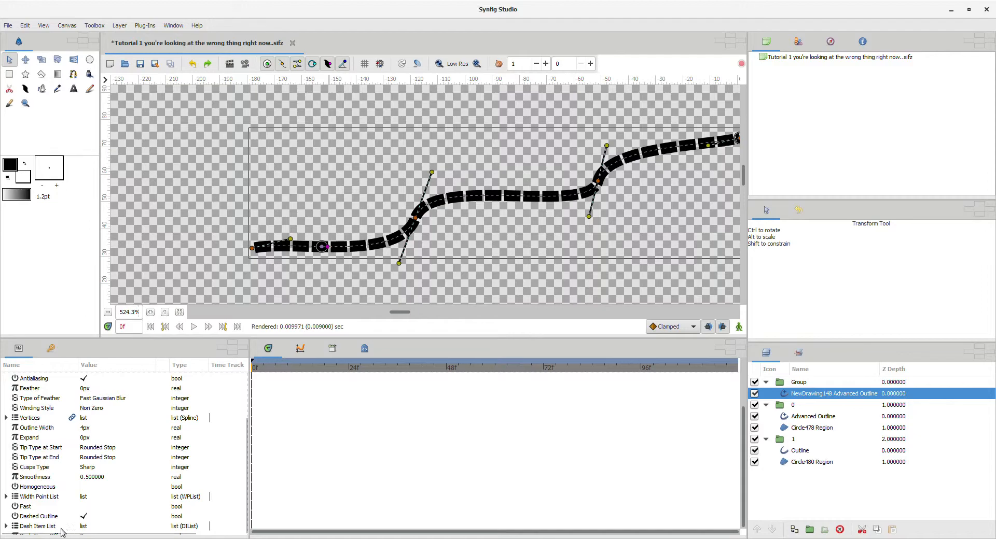
{"action": "left_click", "coordinate": [6, 526]}
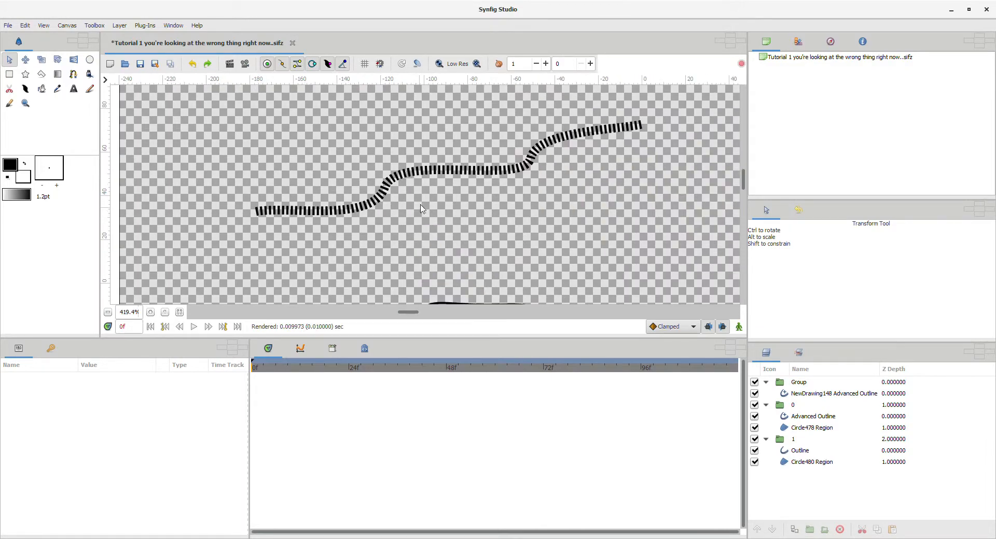
{"action": "left_click", "coordinate": [832, 393]}
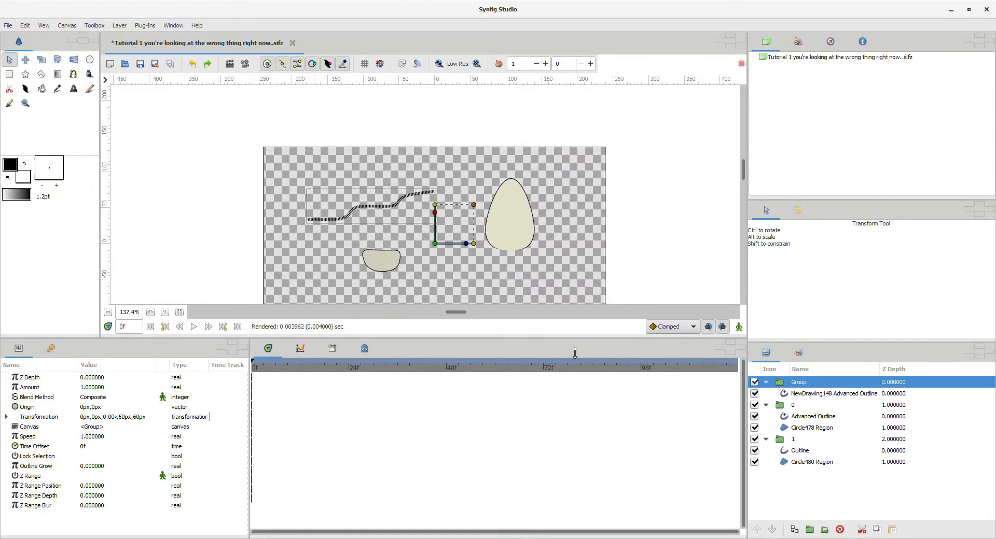
- Rotate group 0's egg onto its side, nudge group 1's bowl, and reorder both groups above the stroke's Group
{"action": "left_click", "coordinate": [792, 404]}
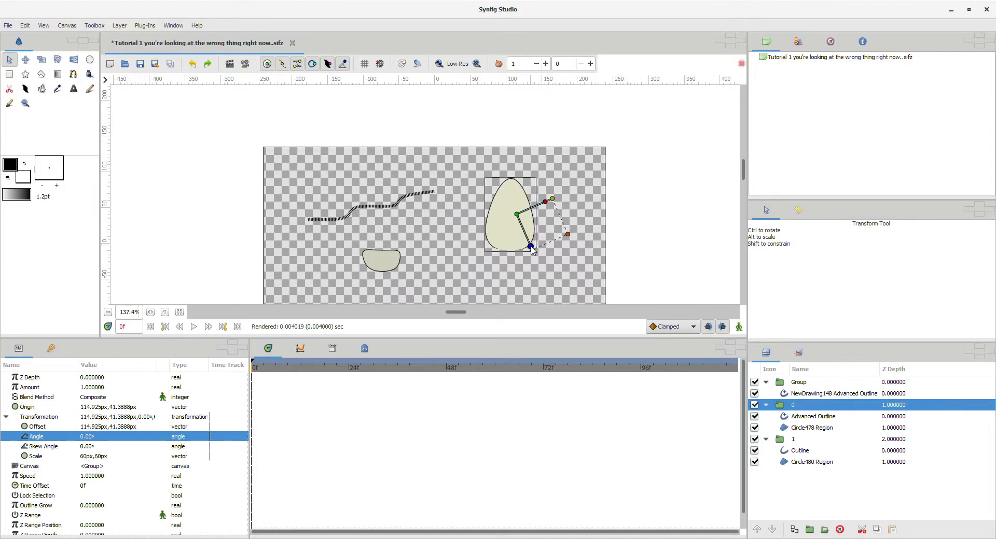
{"action": "left_click_drag", "start_coordinate": [529, 248], "coordinate": [506, 213]}
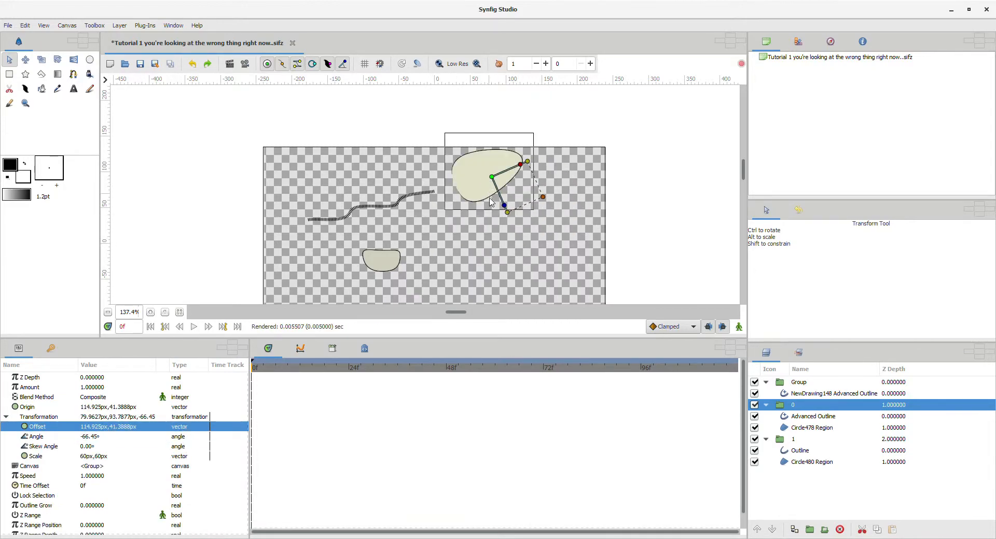
{"action": "left_click", "coordinate": [793, 438]}
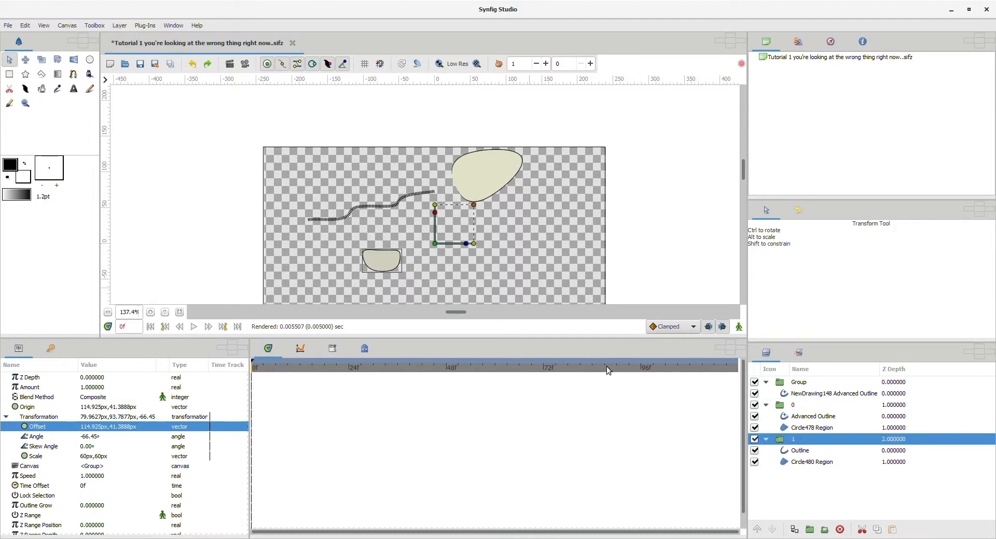
{"action": "left_click_drag", "start_coordinate": [435, 244], "coordinate": [415, 261]}
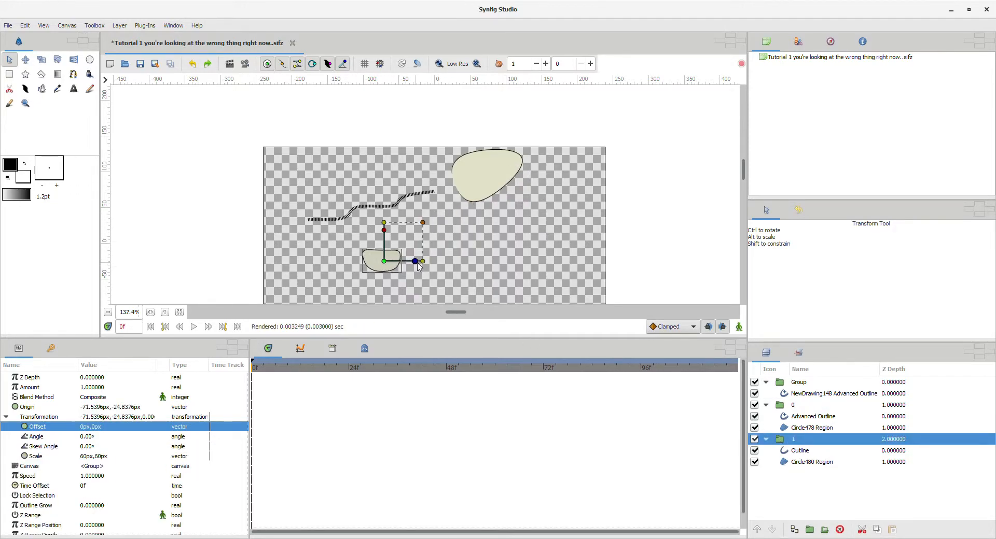
{"action": "left_click_drag", "start_coordinate": [421, 261], "coordinate": [467, 163]}
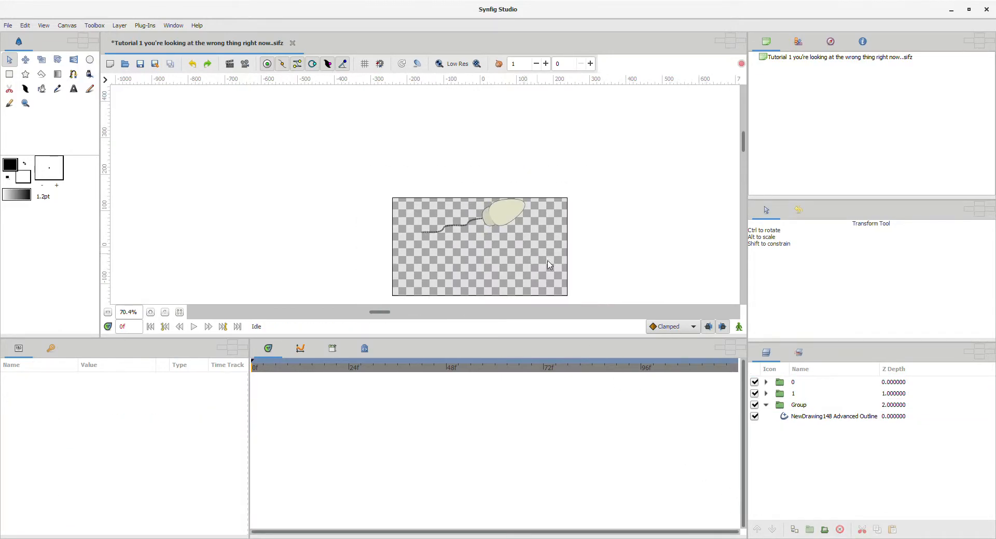
- Group every layer into a single Group and drag it lower on the canvas
{"action": "left_click", "coordinate": [798, 405]}
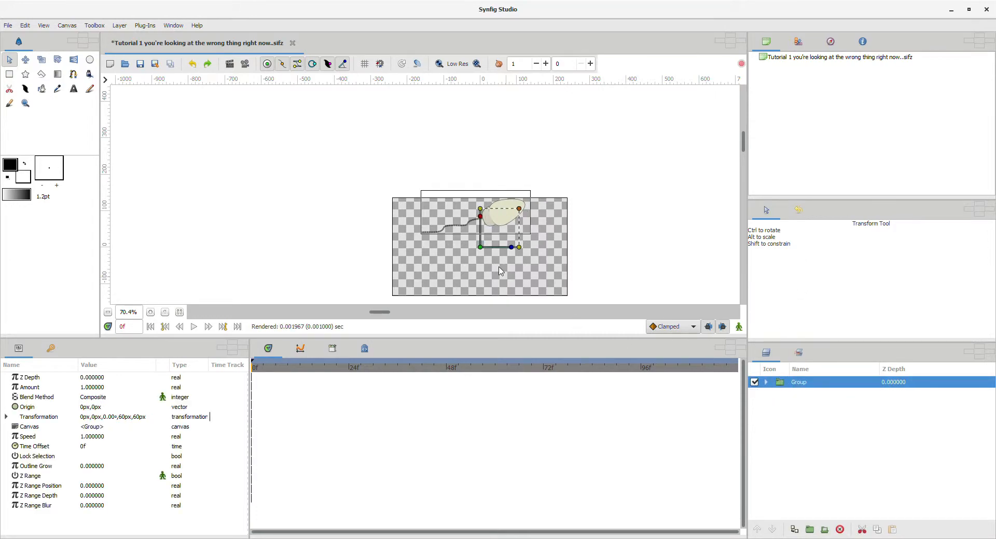
{"action": "left_click_drag", "start_coordinate": [481, 218], "coordinate": [480, 266]}
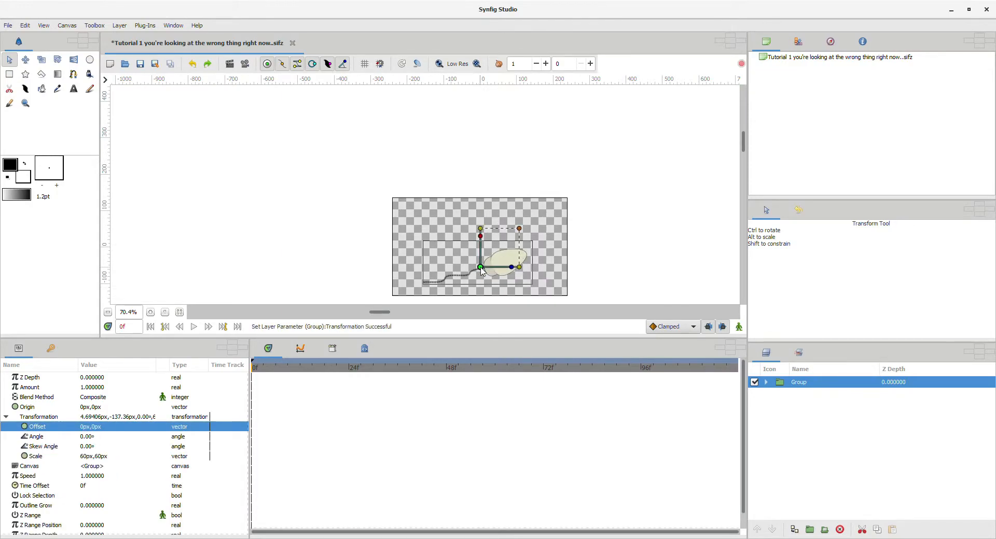